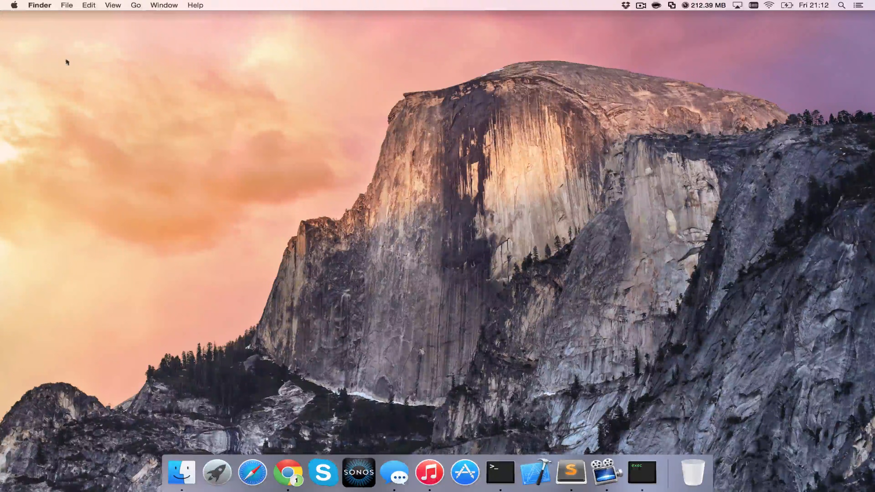
# - Bring up the Apple menu from the Finder menu bar
pyautogui.click(15, 5)
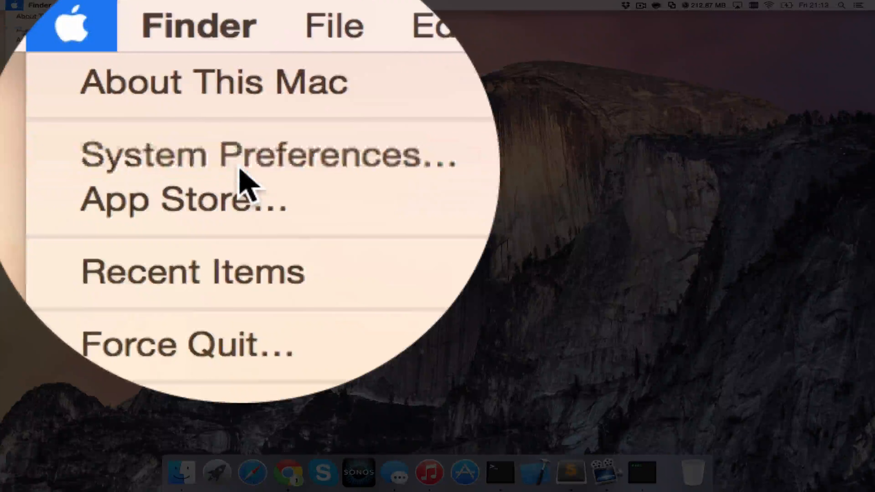
# - Show the Network pane with the connected Wi-Fi service (IP 192.168.1.30) selected
pyautogui.click(248, 162)
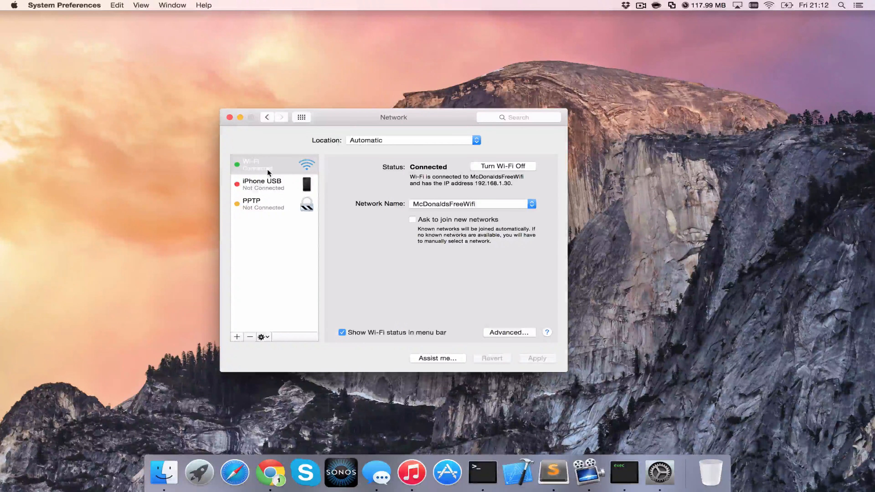
pyautogui.click(267, 169)
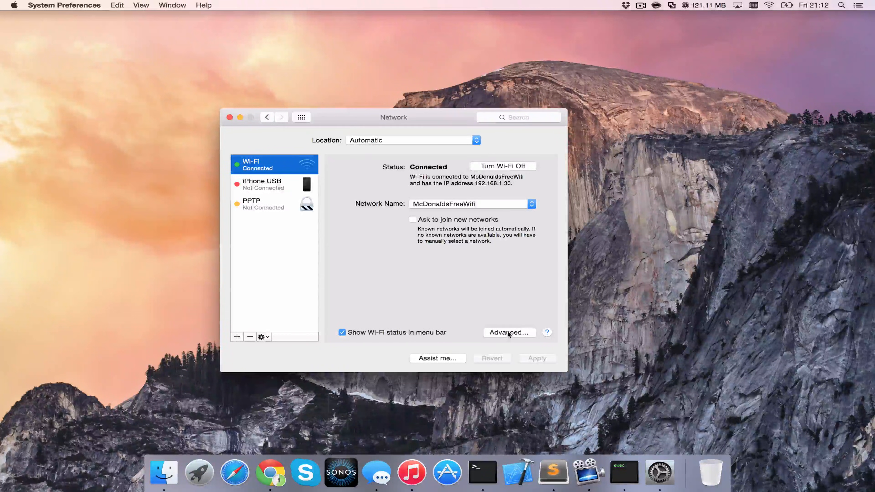
# - Review the Wi-Fi TCP/IP details under Advanced, then close the network settings
pyautogui.click(509, 332)
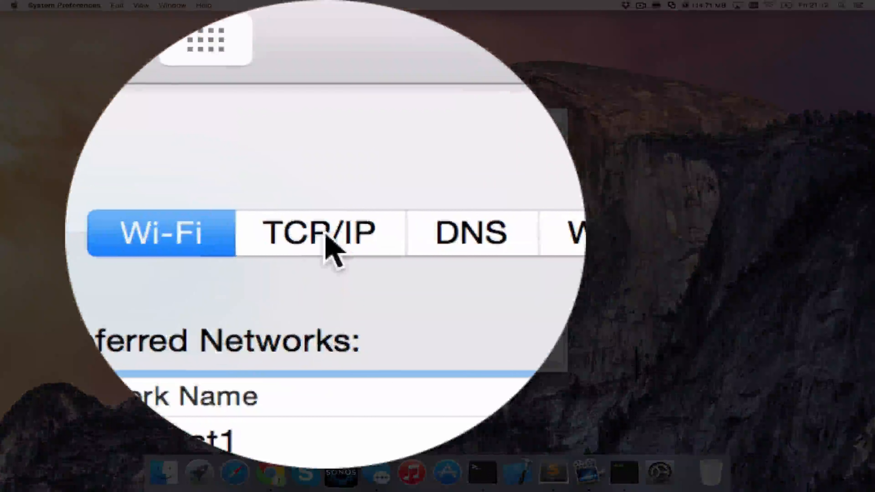
pyautogui.click(324, 156)
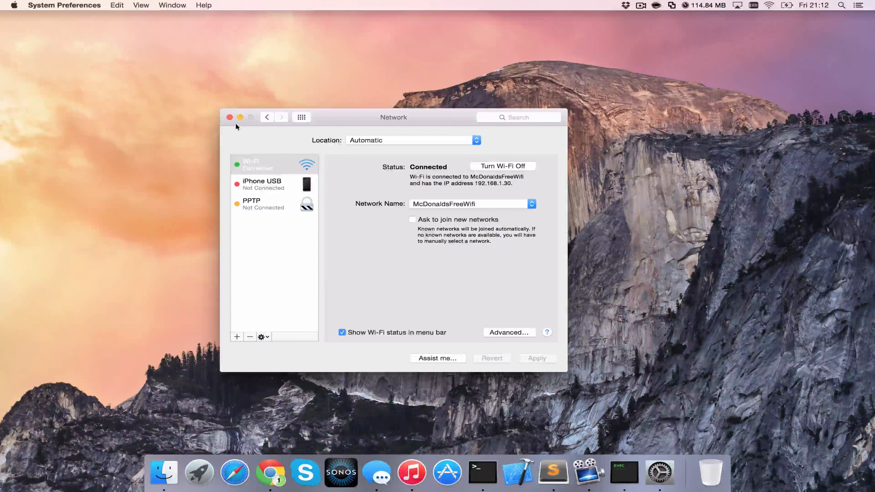
pyautogui.click(229, 117)
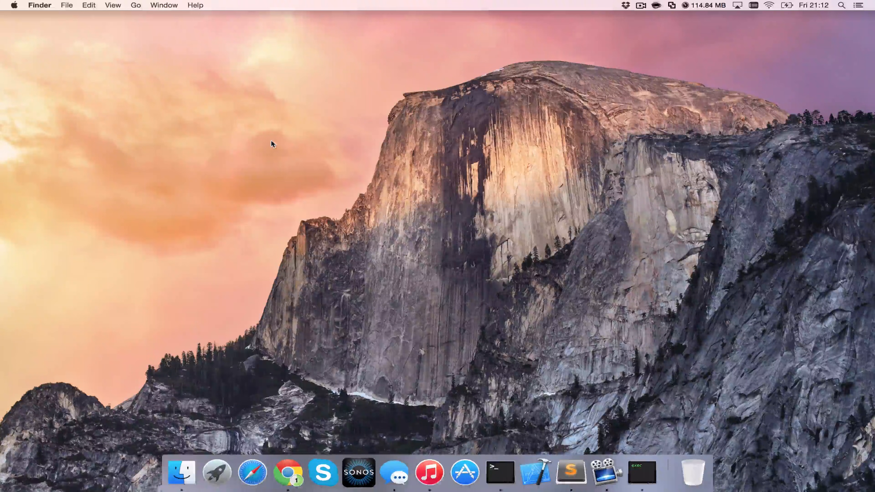
pyautogui.moveTo(498, 472)
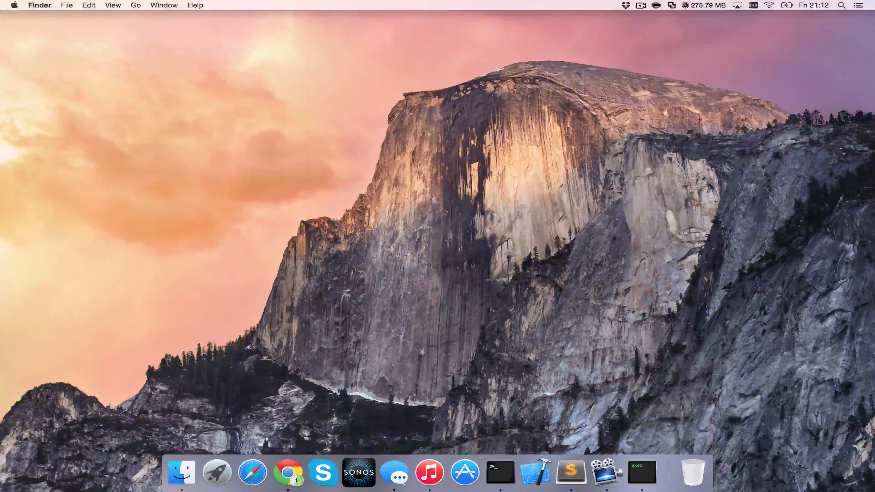
# - Launch Terminal from the Dock and begin entering the ifconfig command
pyautogui.click(499, 473)
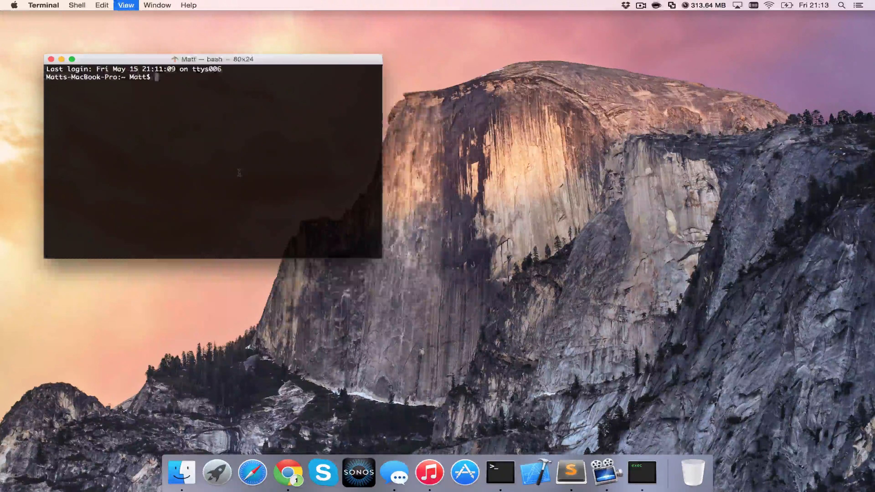
pyautogui.write('ifcon')
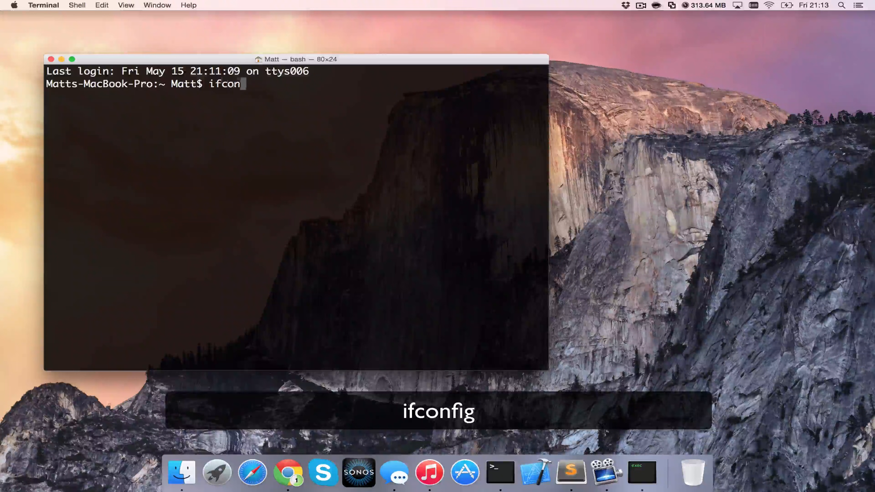